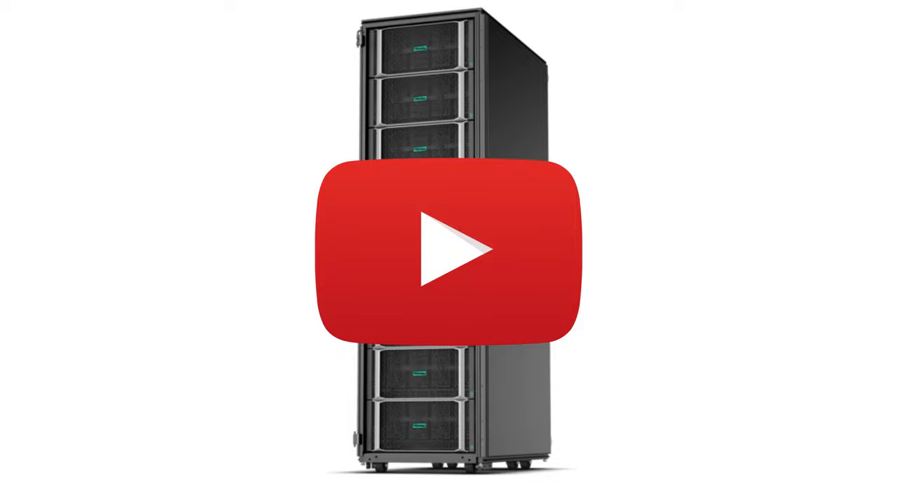
left_click(449, 252)
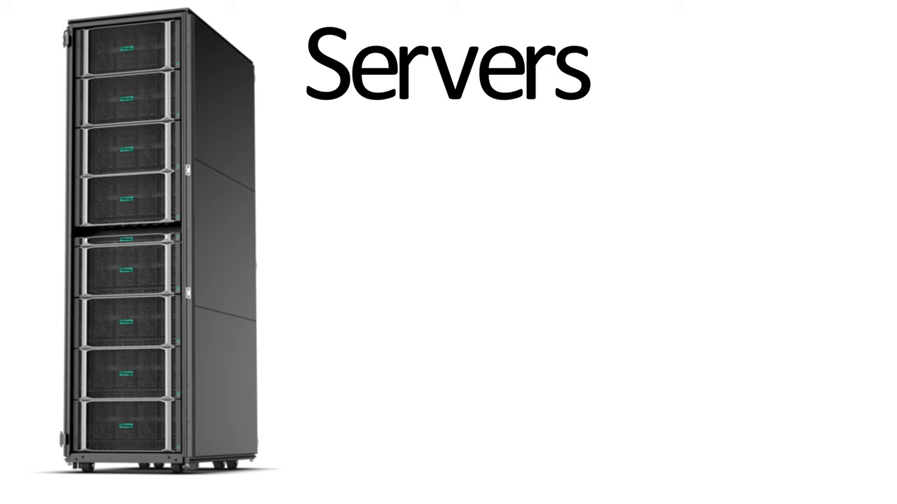
type("-Store lots of data")
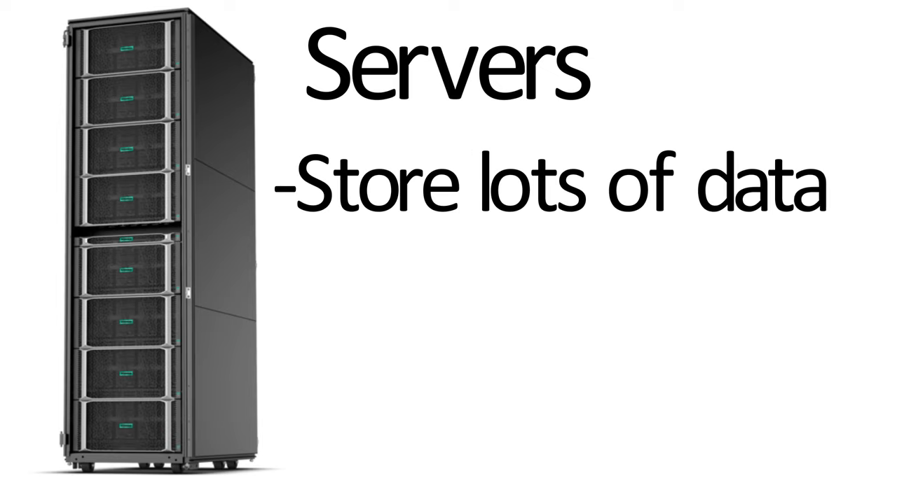
type("-Send/Recieve data very fast")
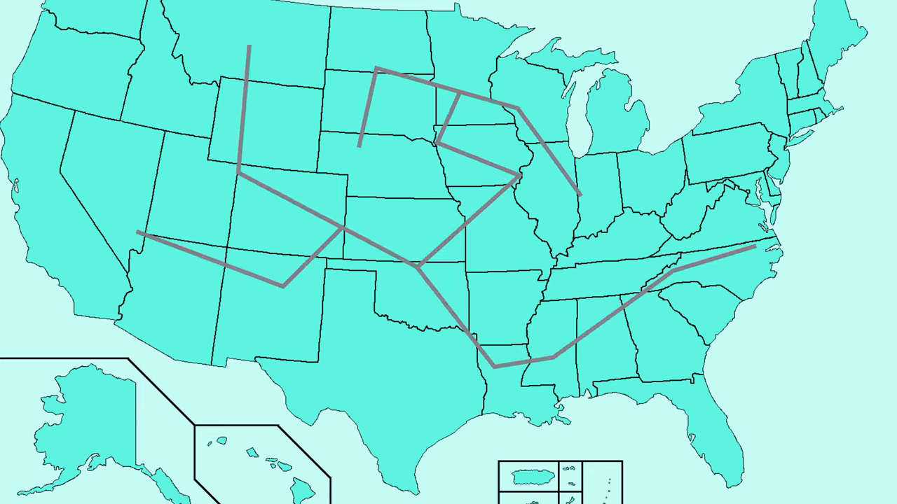
type("Ti")
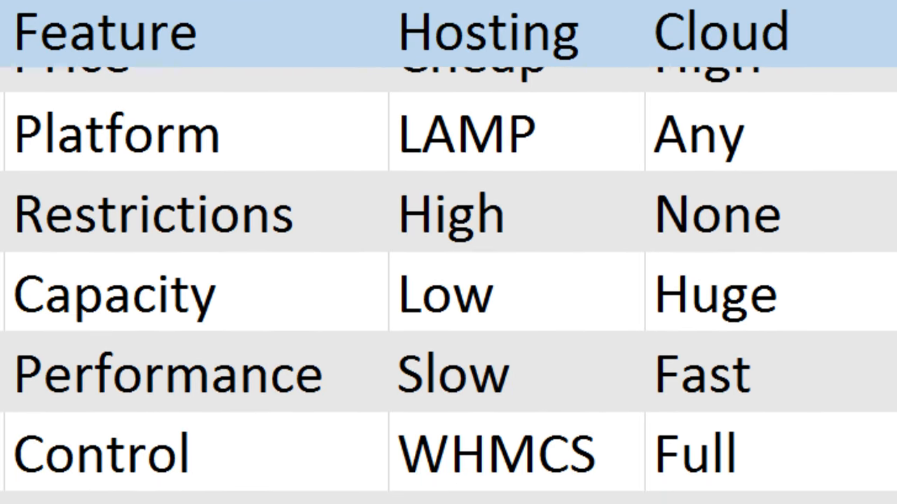
scroll("down", 3)
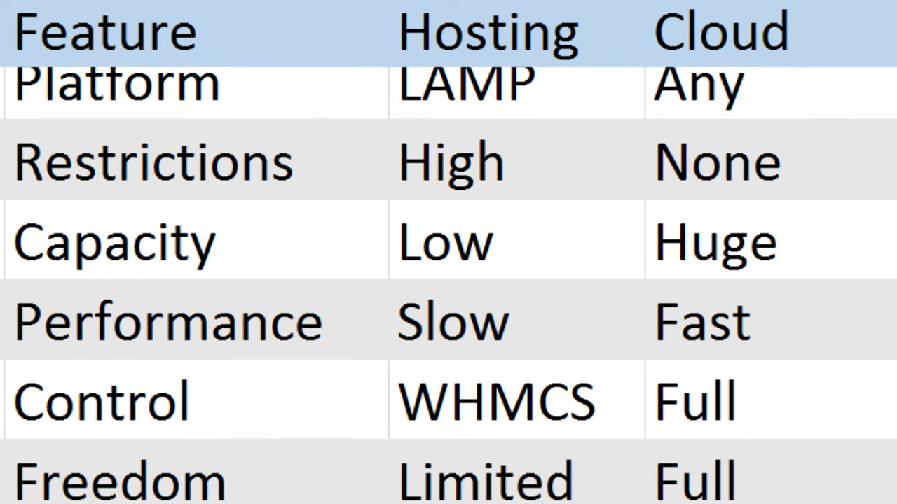
scroll("down", 3)
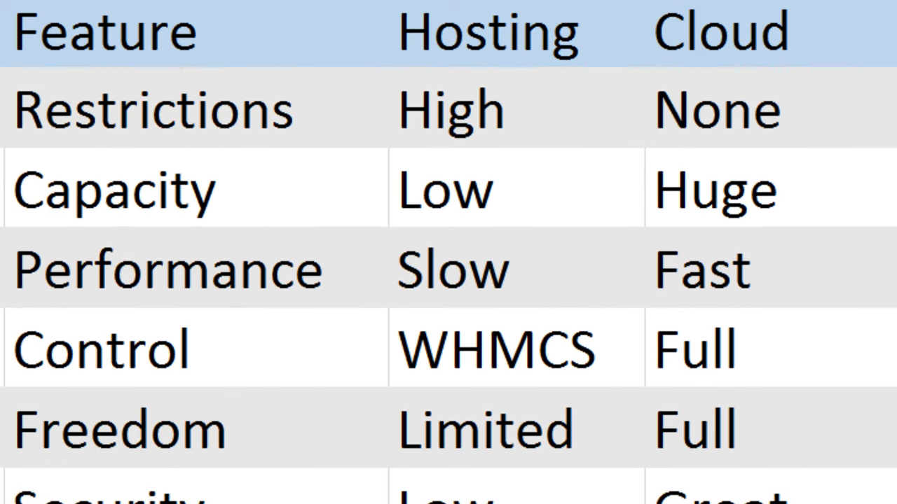
scroll("down", 3)
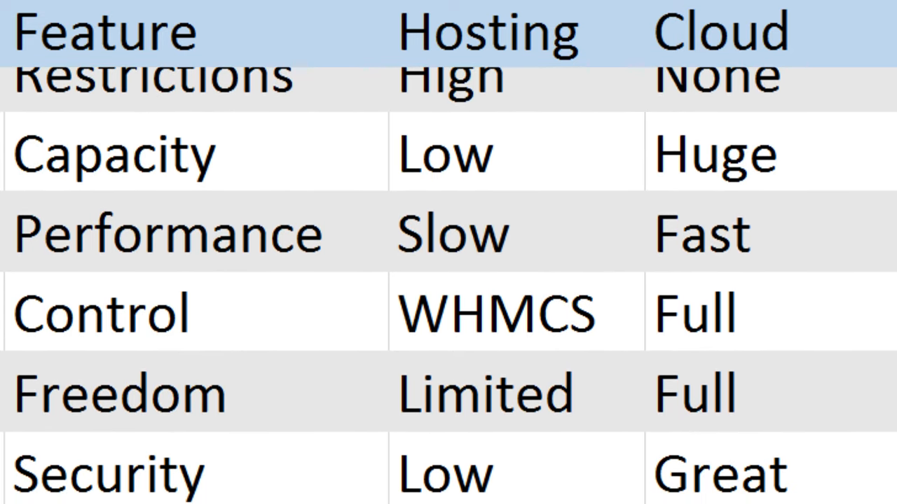